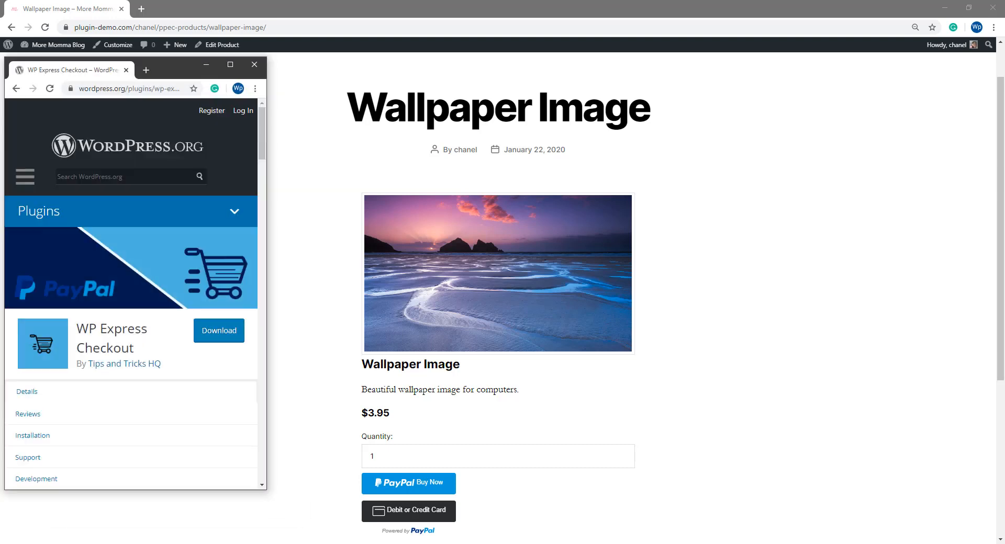
mouse_move(157, 503)
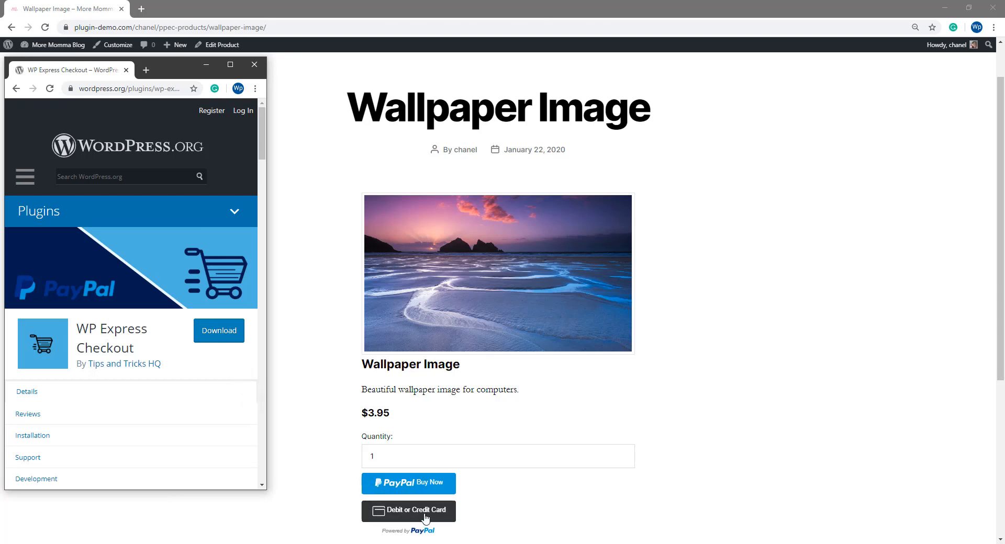
mouse_move(465, 519)
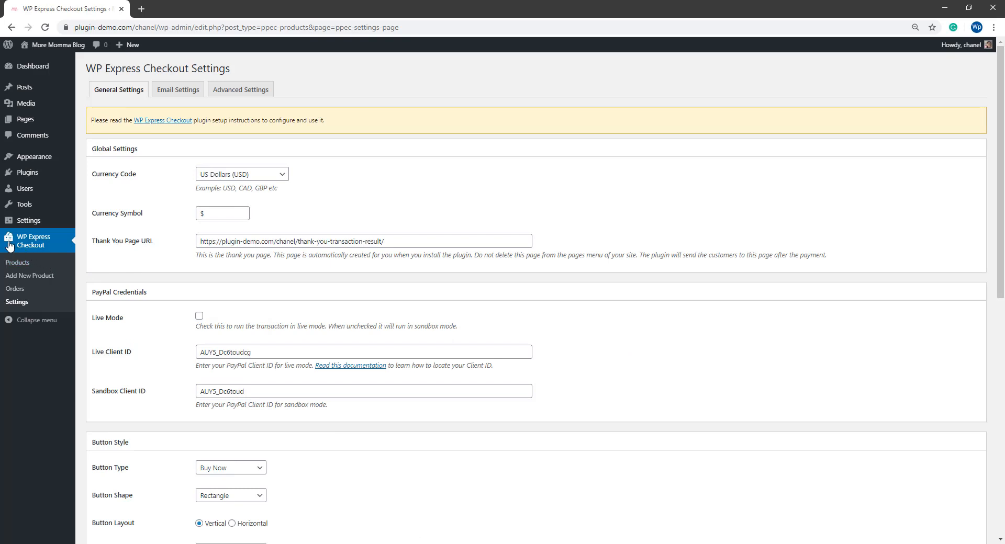
mouse_move(26, 308)
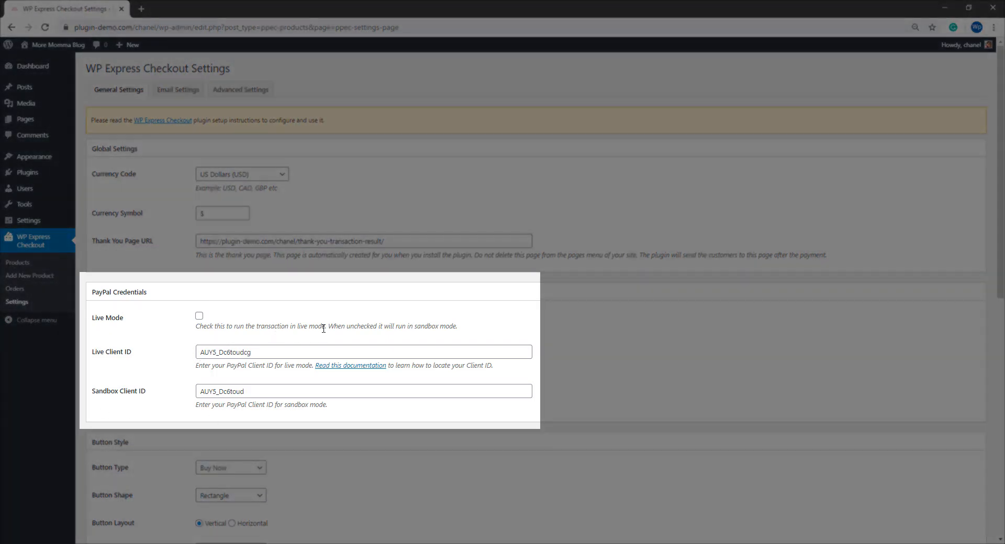
- Note the sandbox-mode setting, then scroll PayPal Developer's test card list down to the Visa numbers
drag(327, 326, 458, 326)
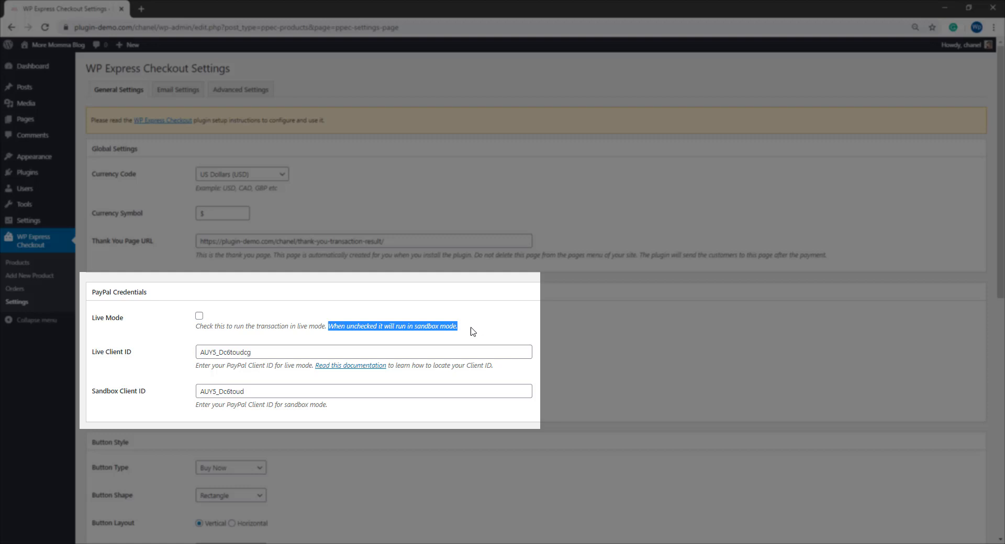
mouse_move(471, 292)
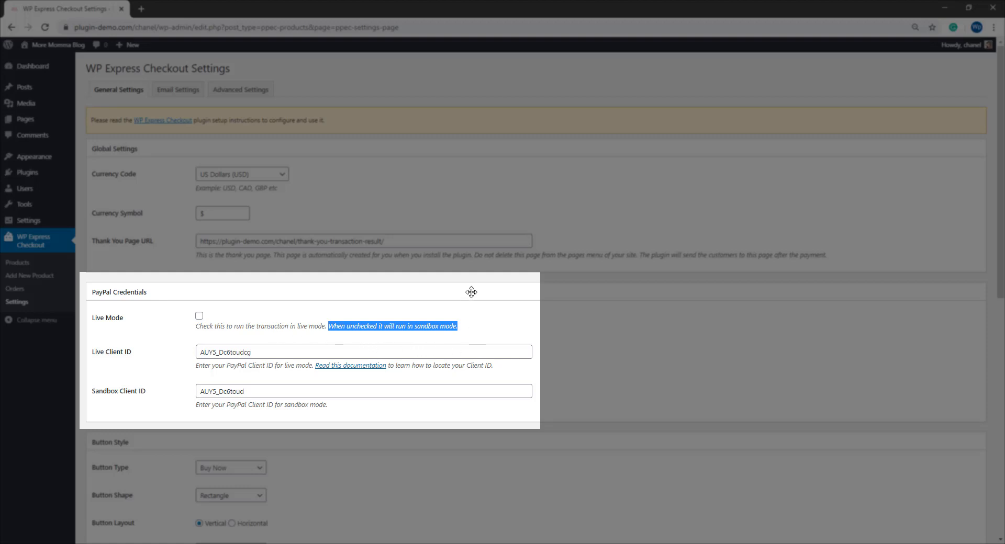
mouse_move(468, 434)
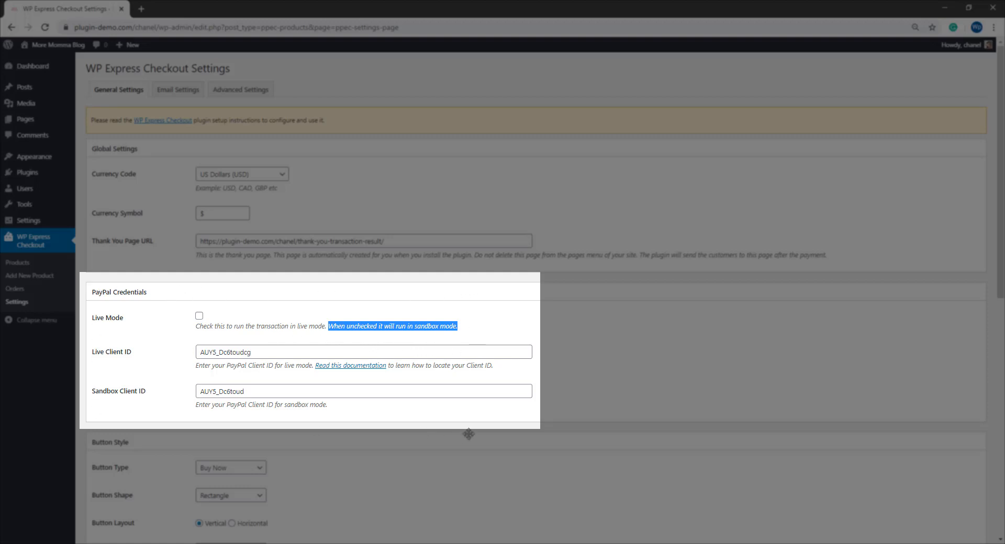
mouse_move(499, 405)
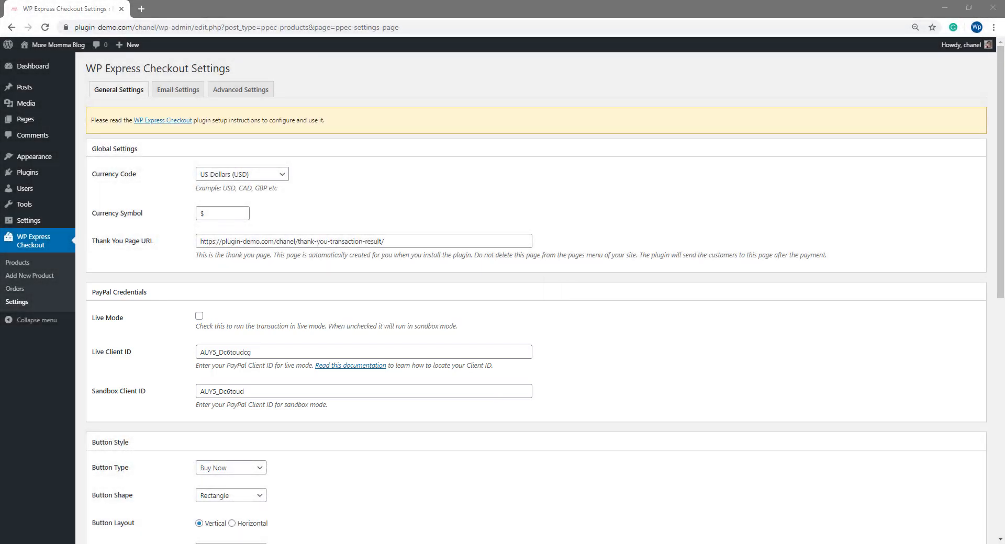
mouse_move(431, 324)
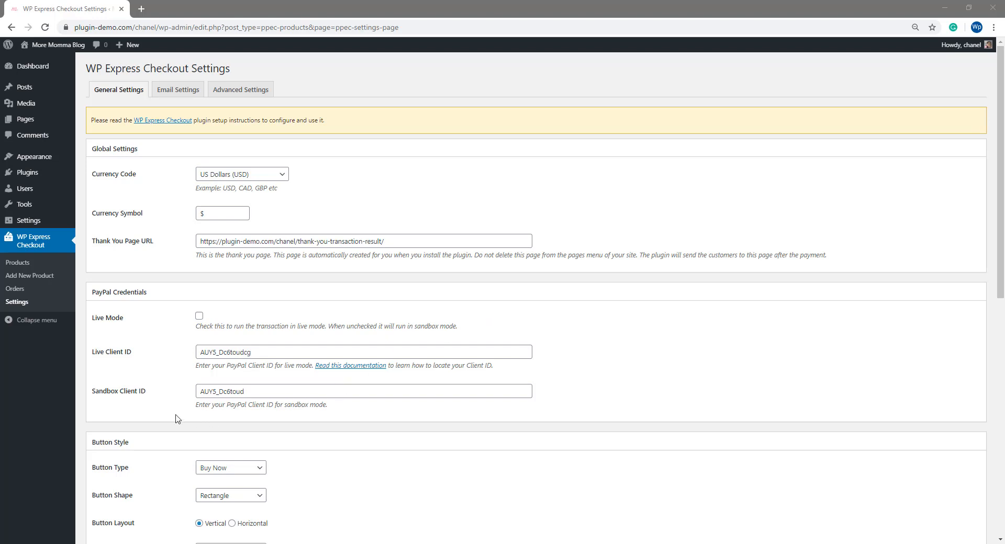
mouse_move(178, 395)
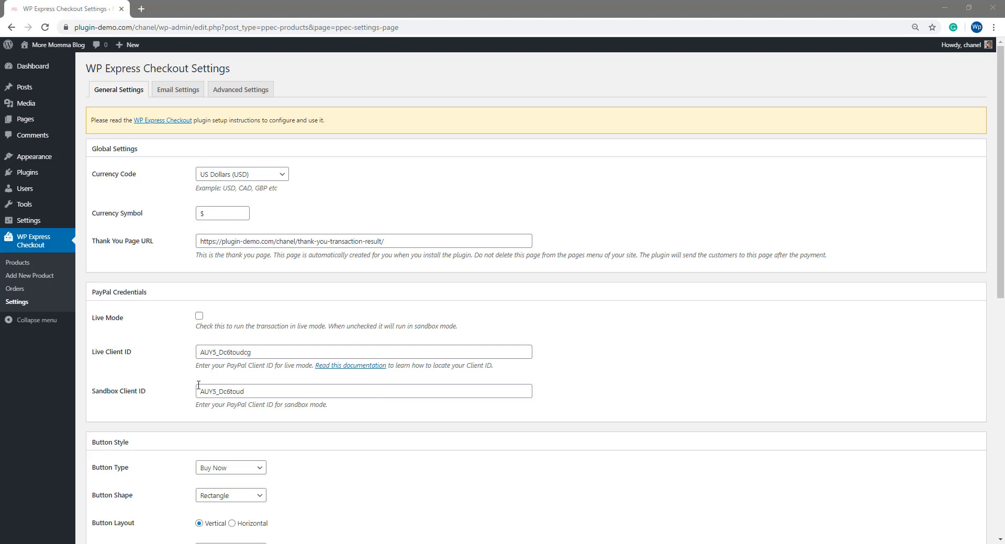
mouse_move(367, 405)
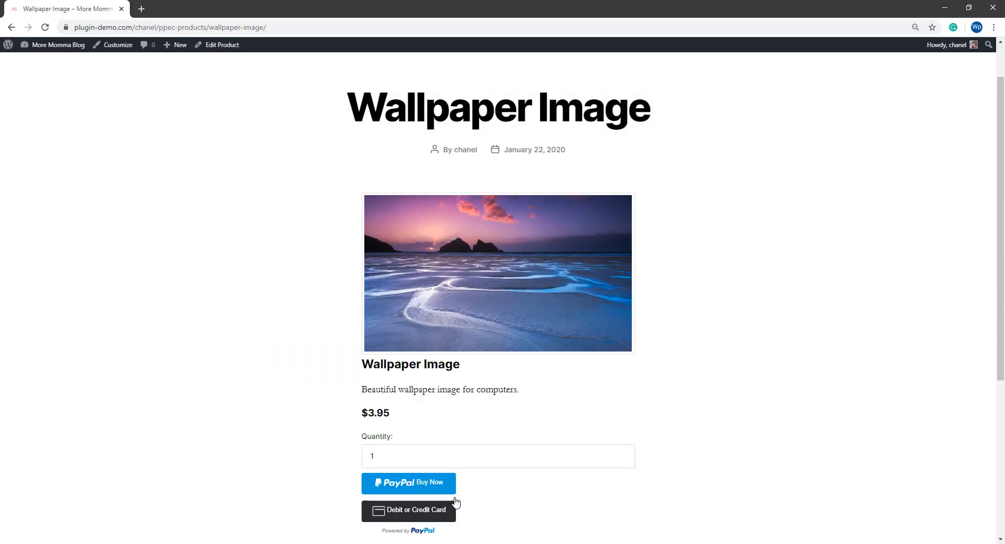
mouse_move(508, 537)
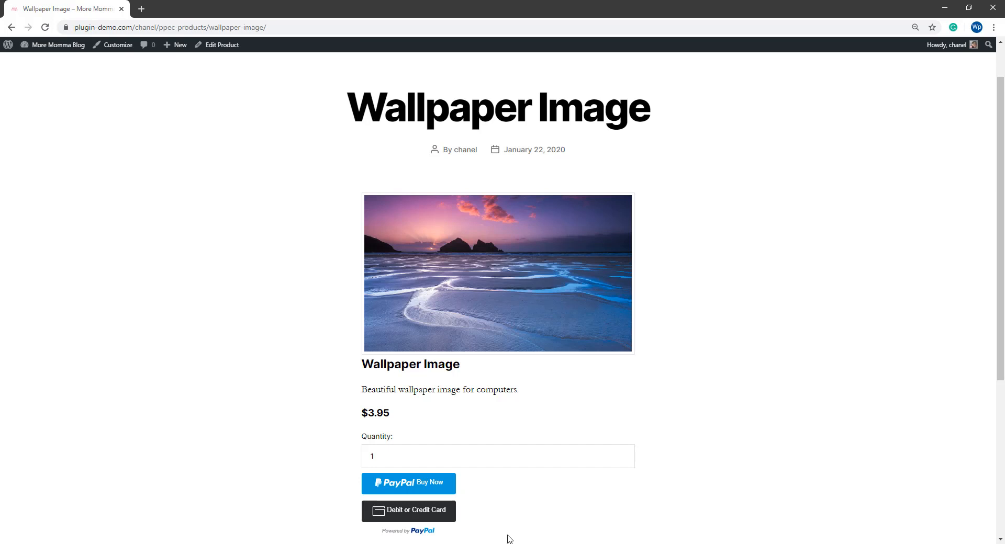
mouse_move(517, 495)
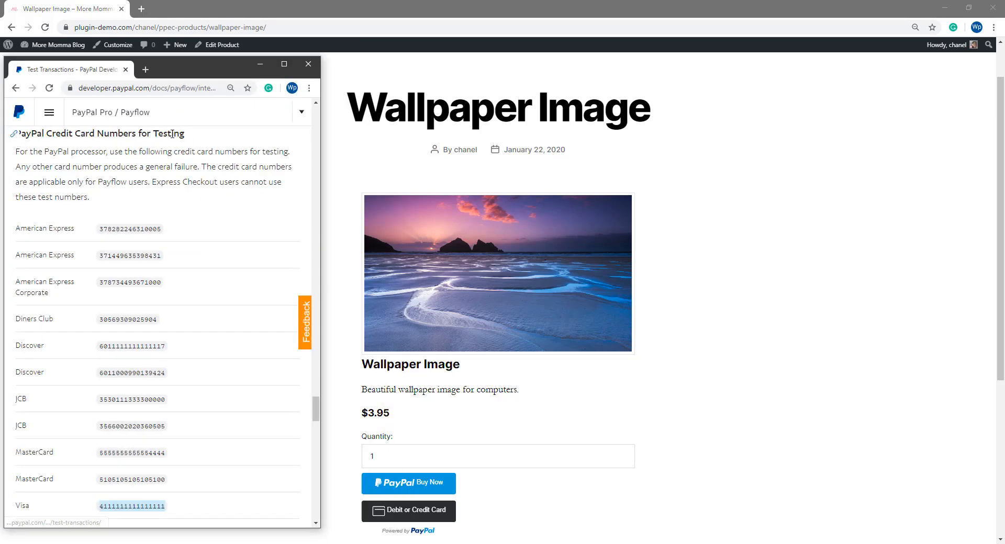
scroll(down, 3)
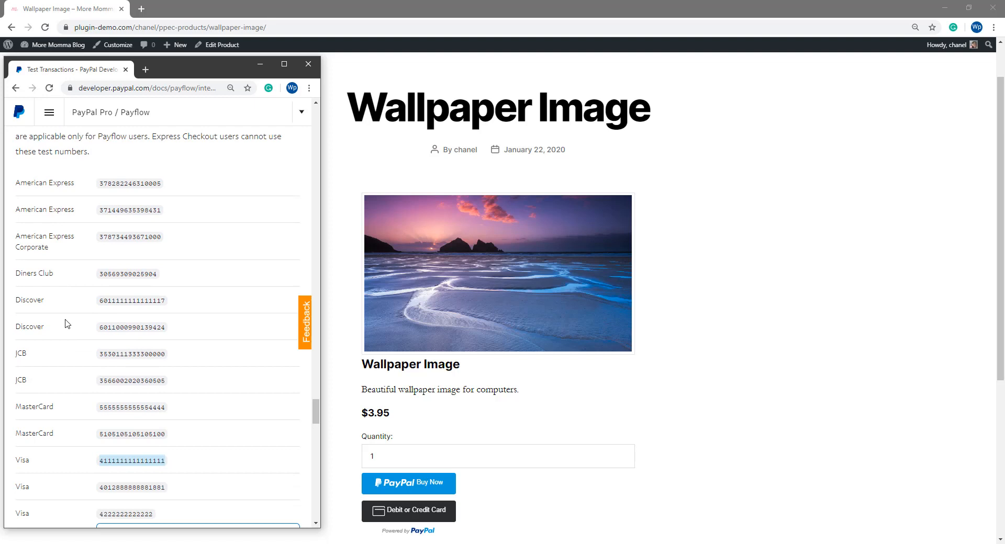
scroll(down, 3)
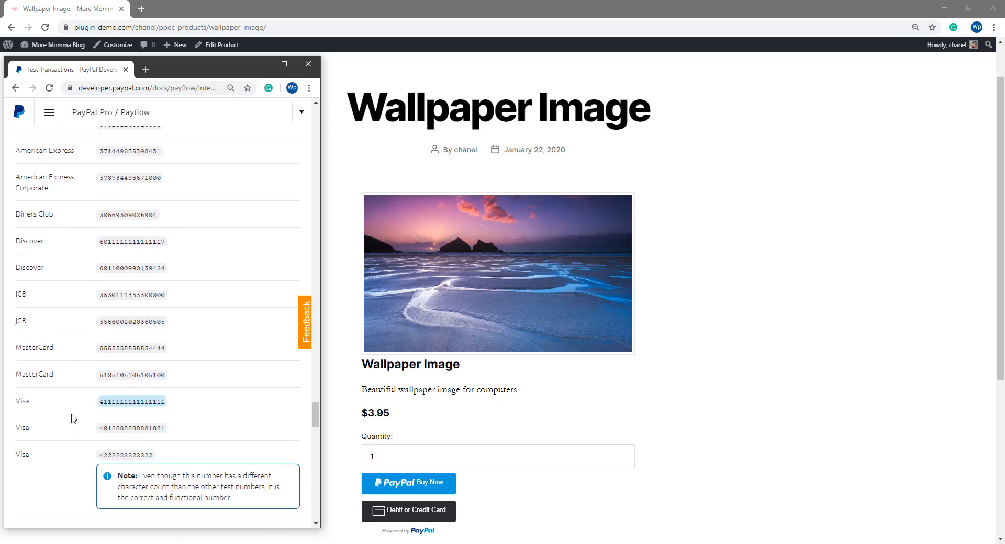
mouse_move(136, 401)
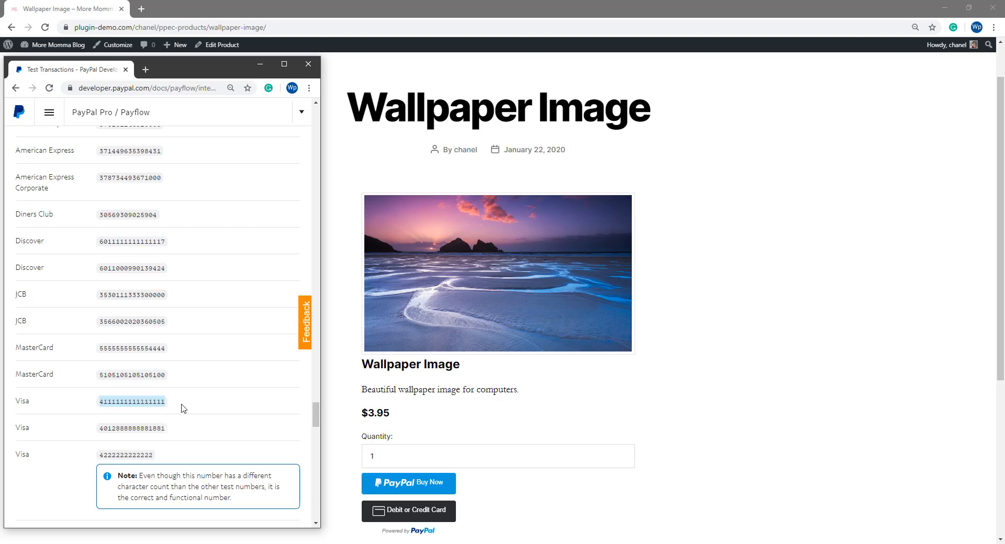
mouse_move(182, 411)
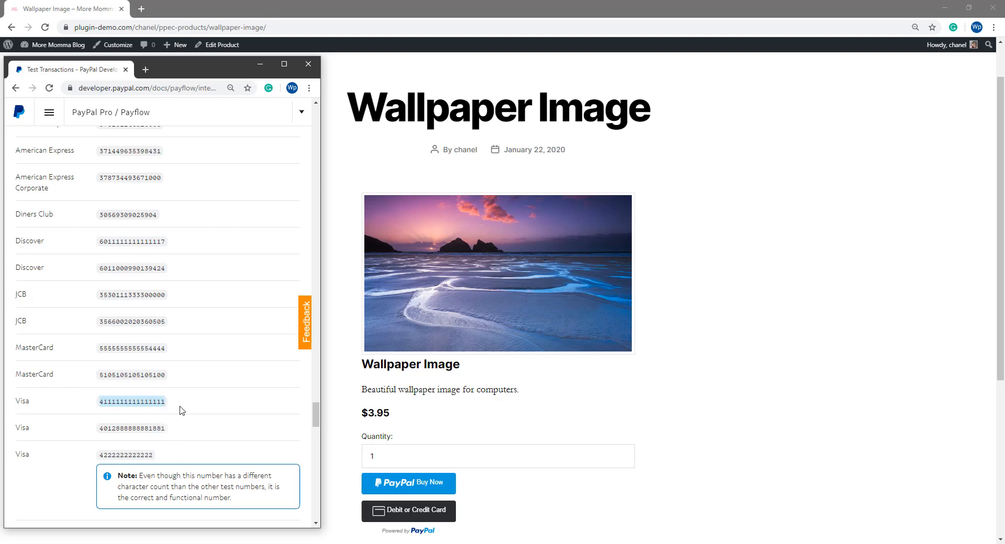
mouse_move(392, 487)
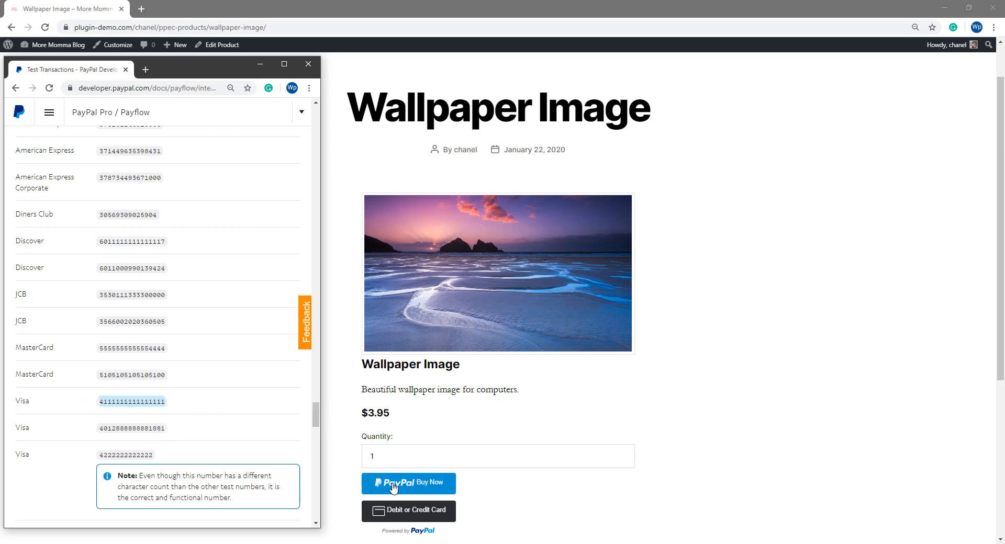
click(408, 483)
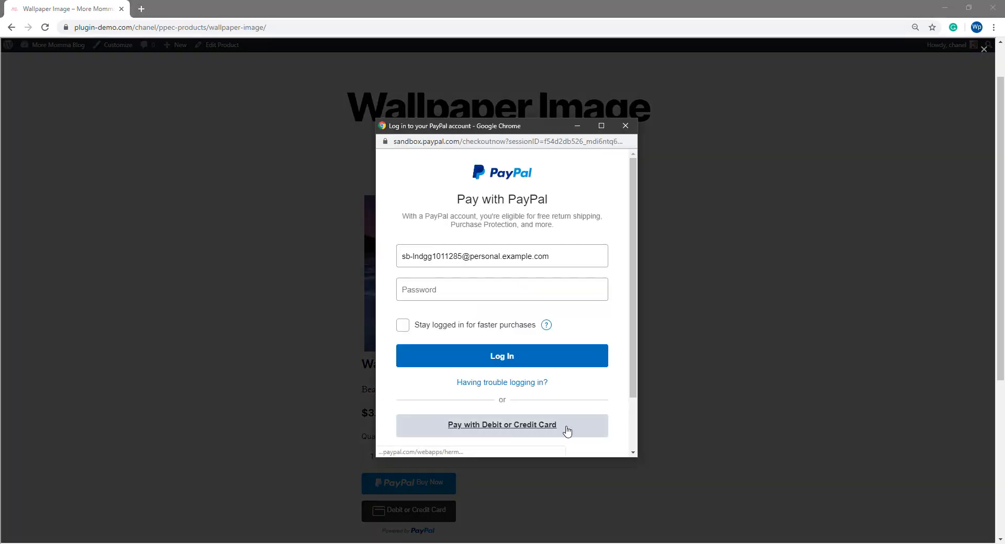
click(502, 425)
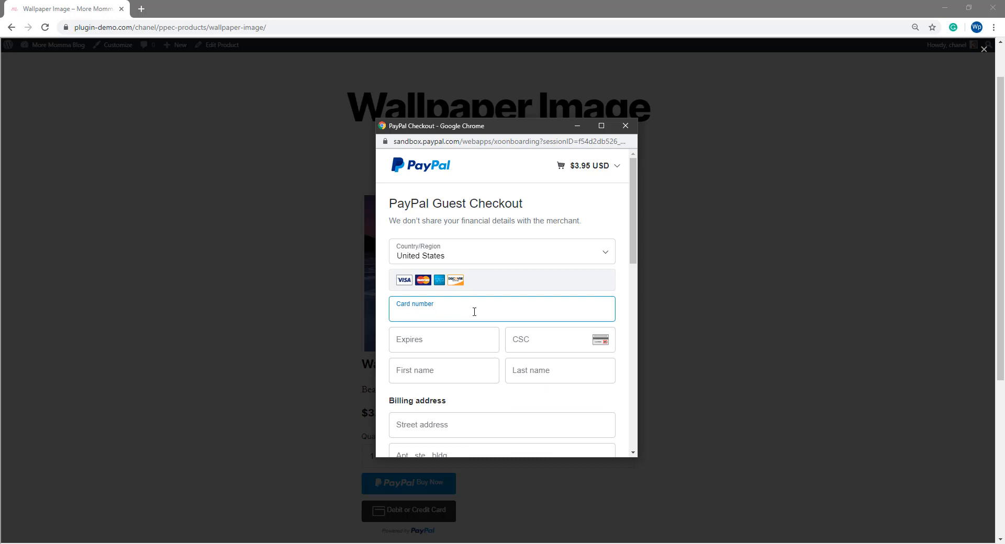
text(4111 1111 1111 1111)
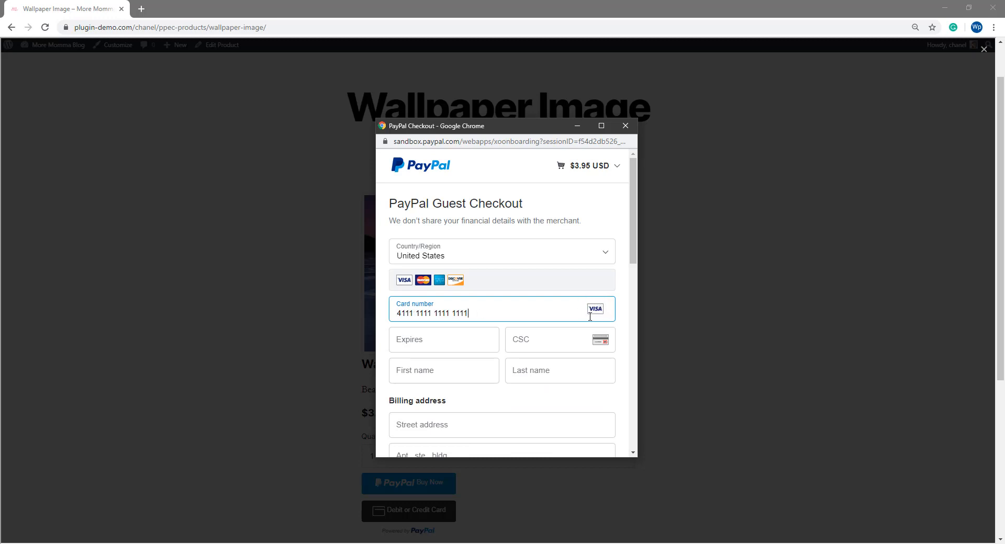
click(444, 340)
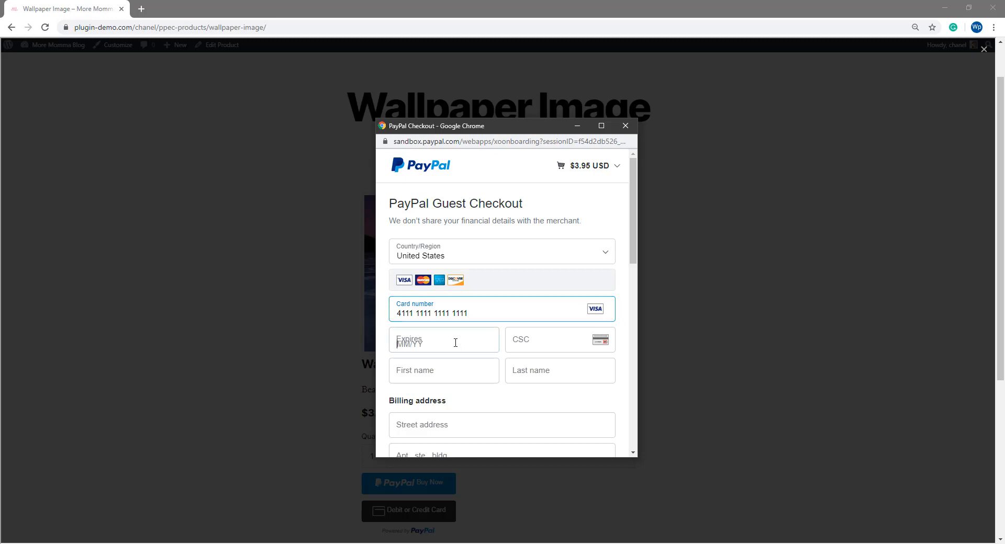
- Enter card expiry 02/28 and security code 123
click(456, 342)
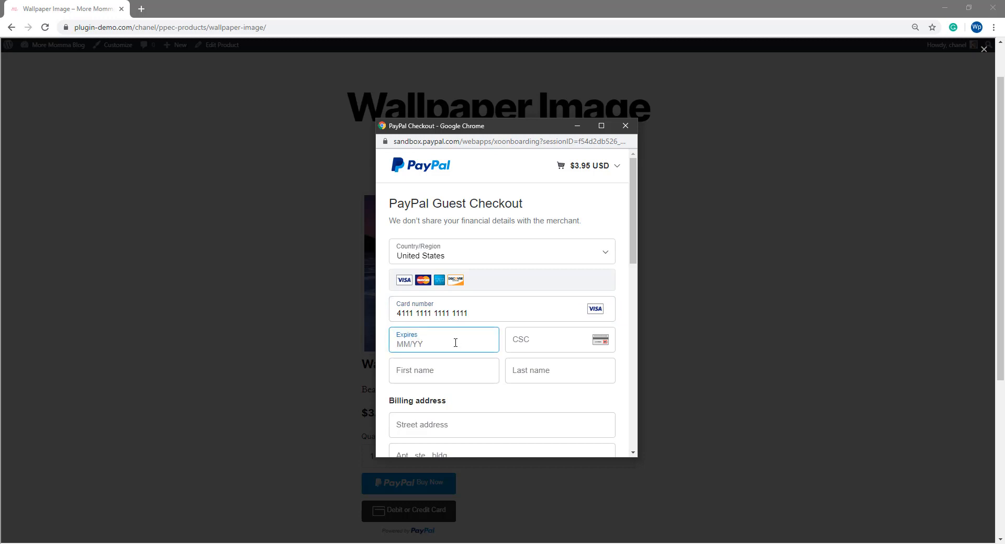
text(02/28)
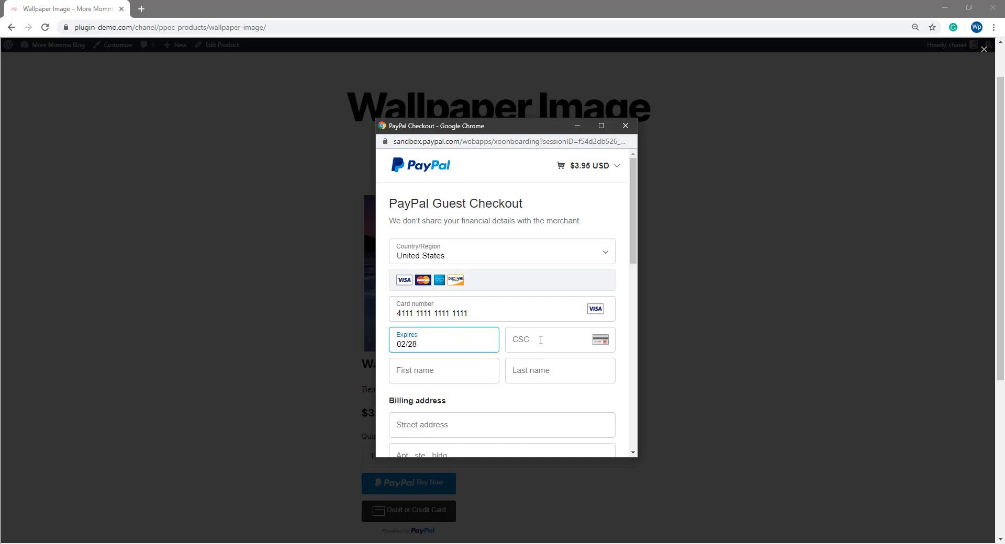
click(548, 340)
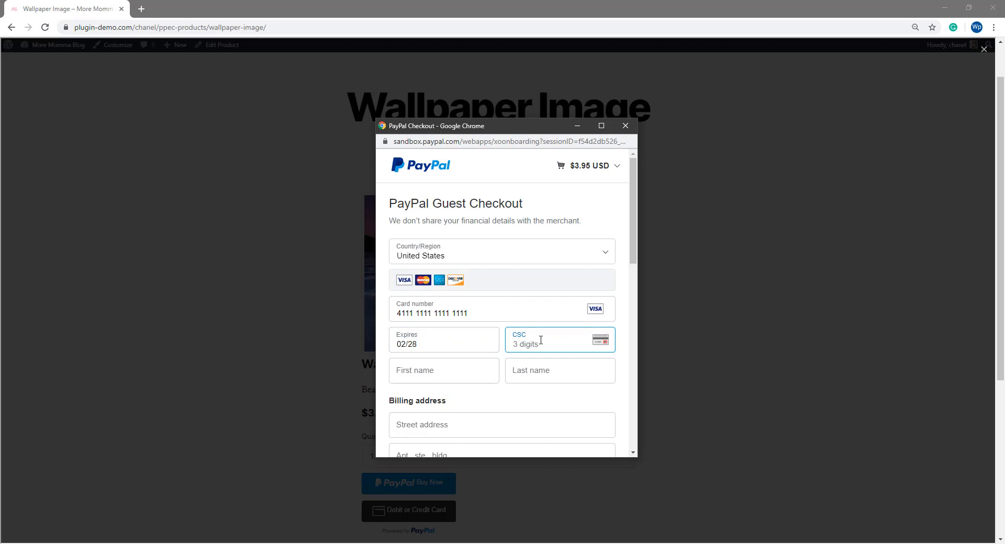
text(123)
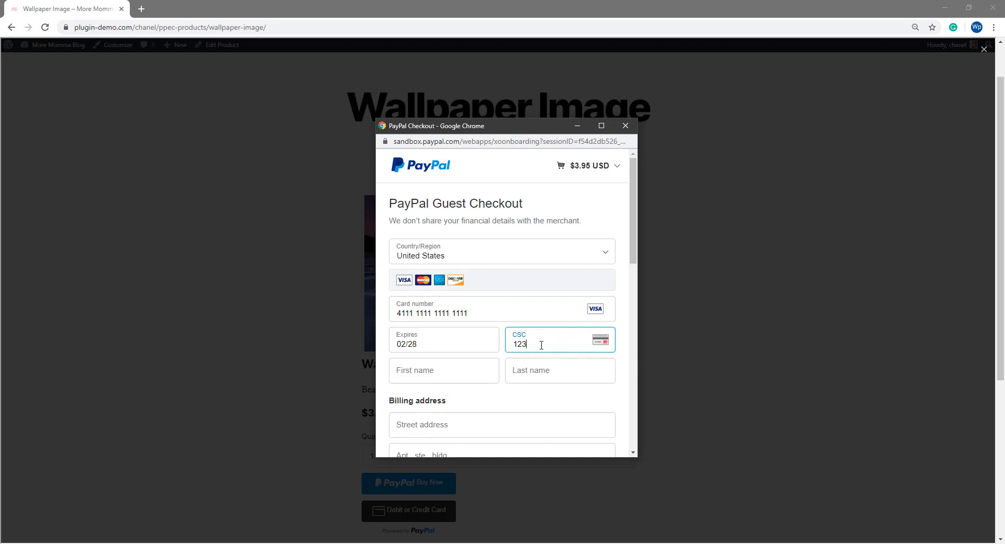
scroll(down, 3)
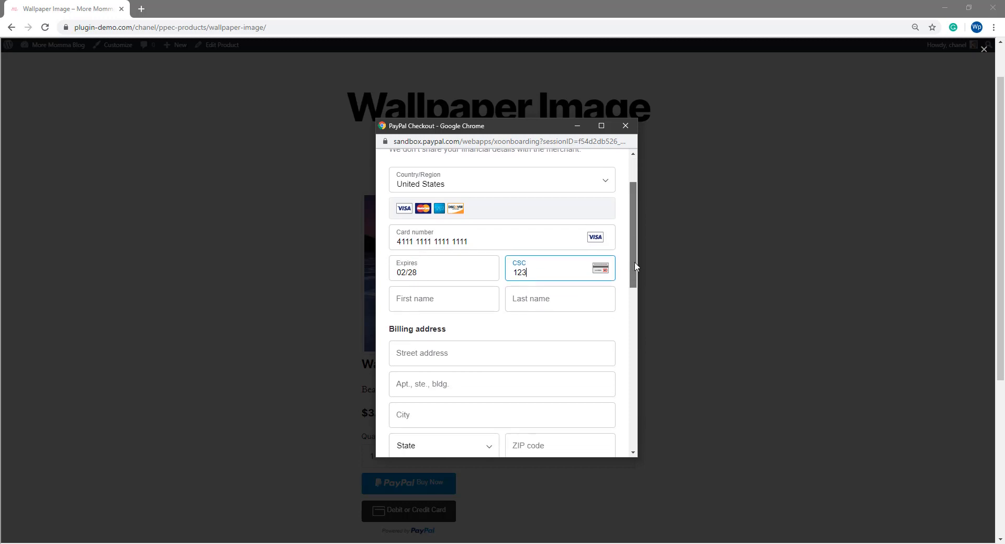
- Keep 'No, I don't want an account now' selected and pay the $3.95 purchase with Pay now
scroll(down, 3)
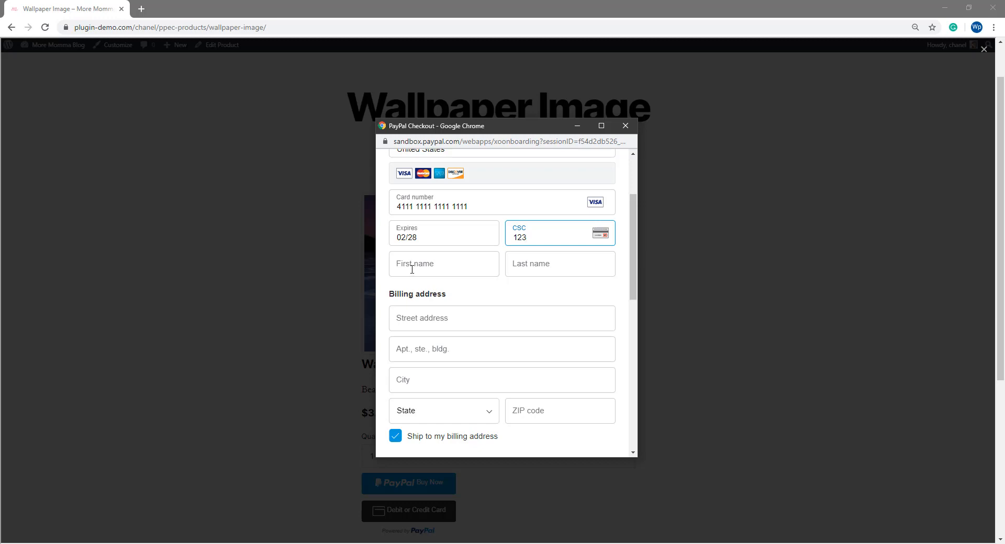
mouse_move(632, 294)
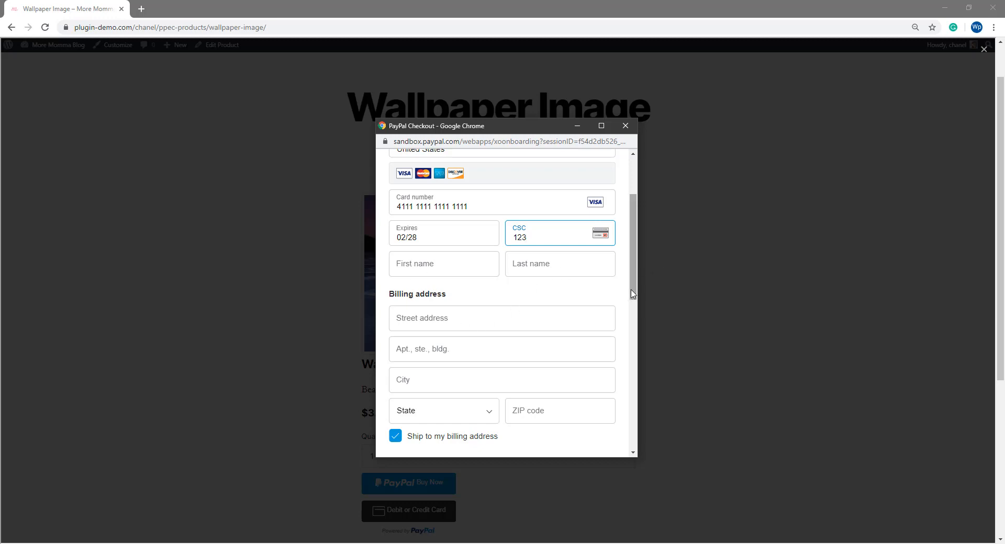
scroll(down, 3)
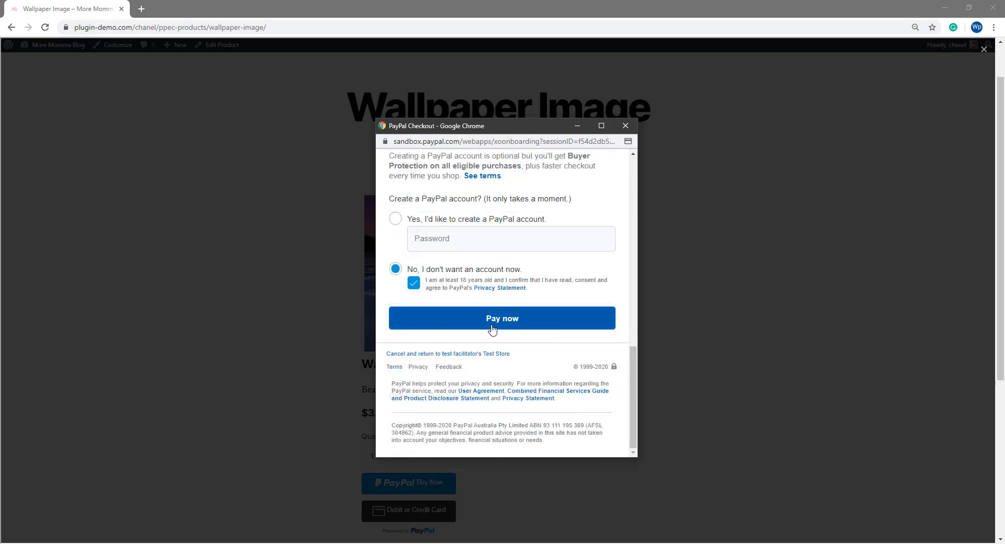
mouse_move(432, 326)
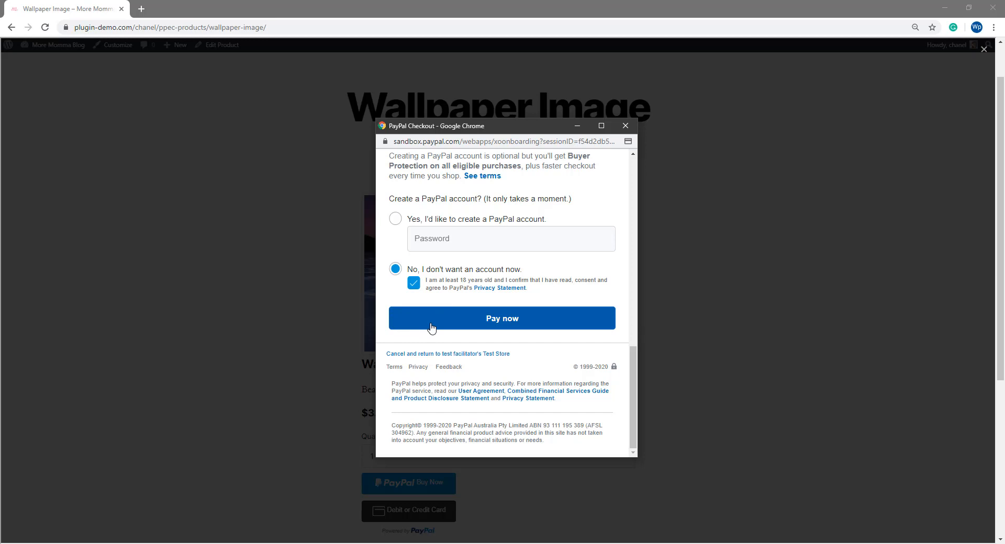
click(502, 318)
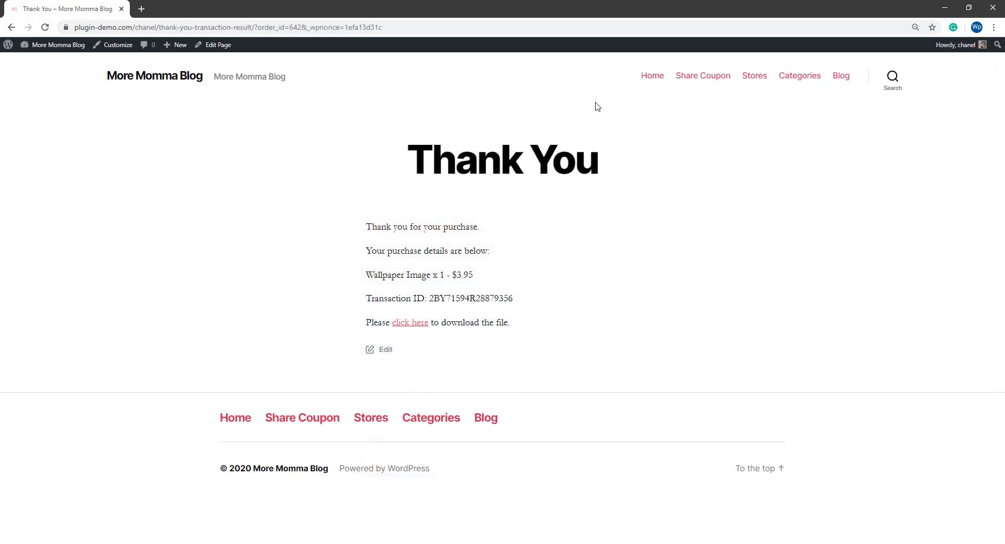
mouse_move(403, 363)
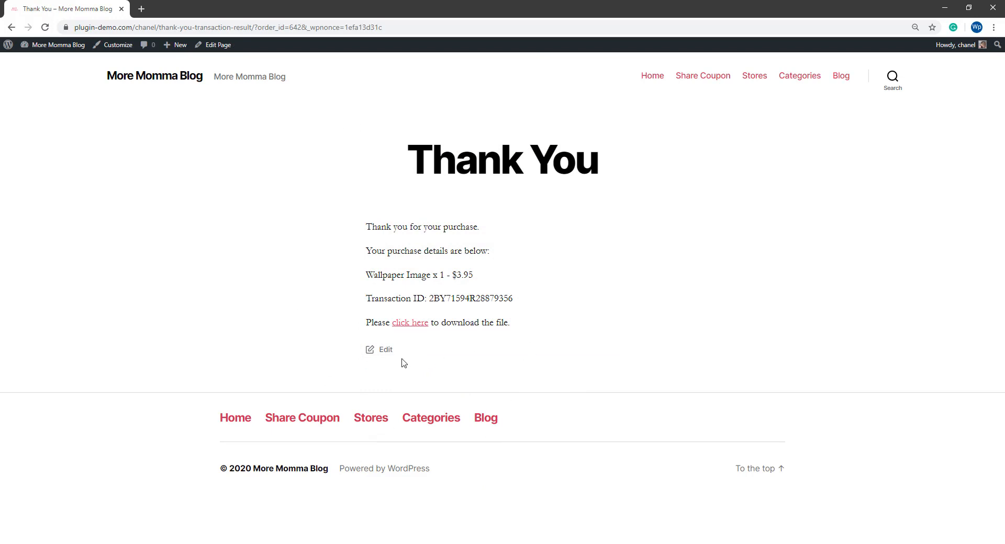
mouse_move(335, 309)
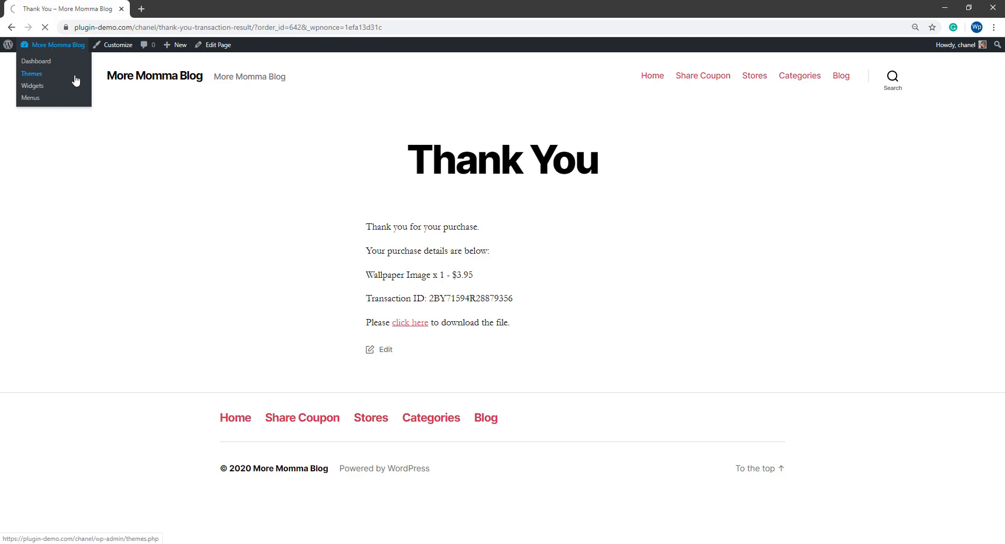
- Go to the admin dashboard and open WP Express Checkout's Orders list showing the new COMPLETED order
click(35, 61)
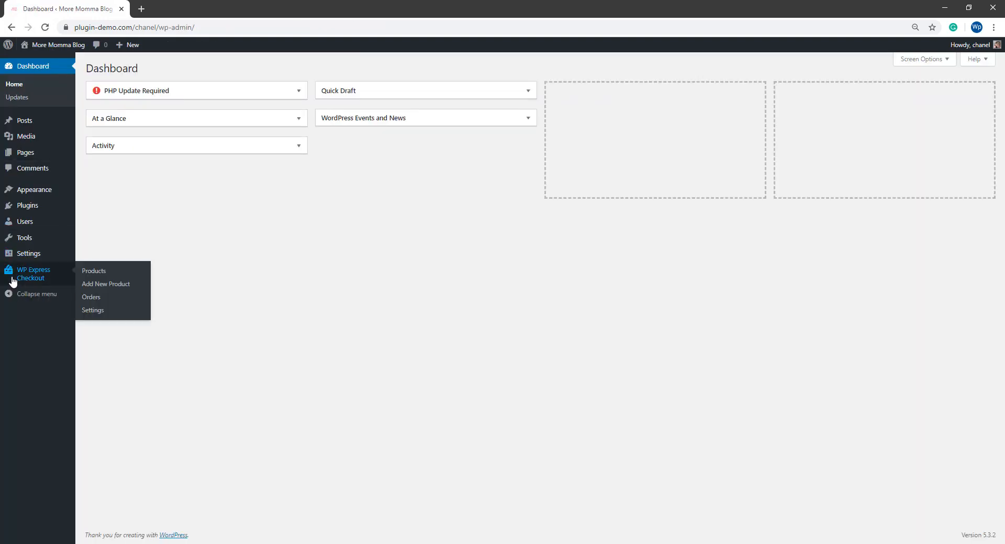
click(90, 297)
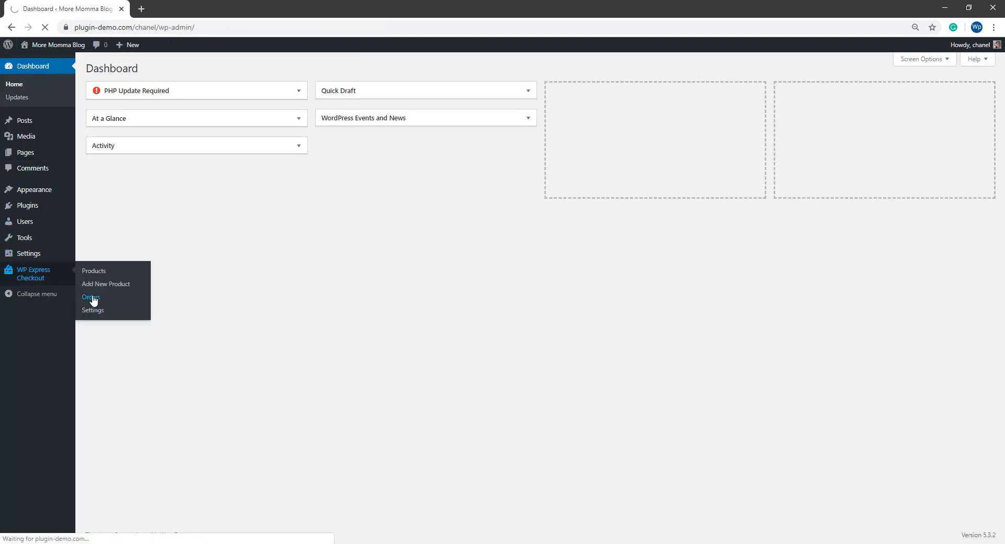
click(90, 297)
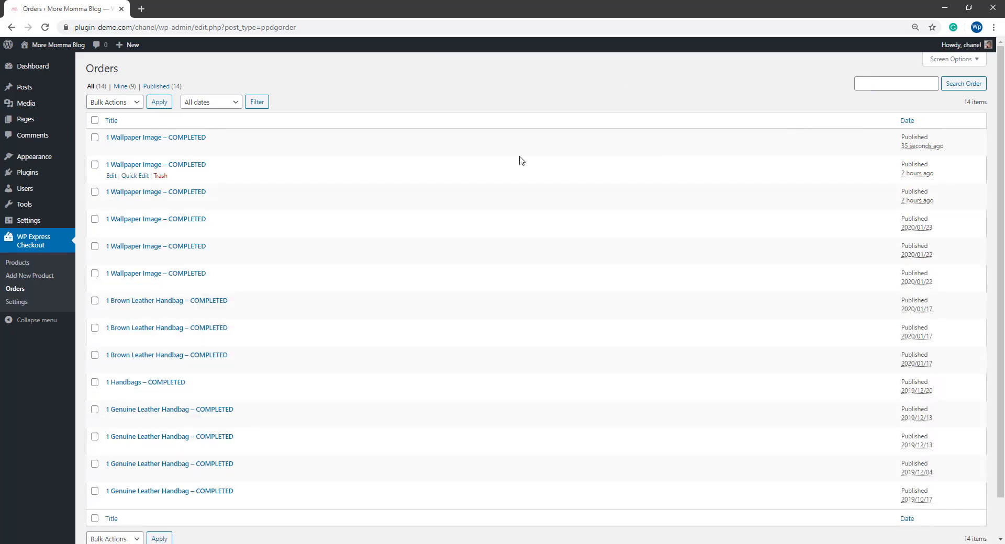
mouse_move(520, 160)
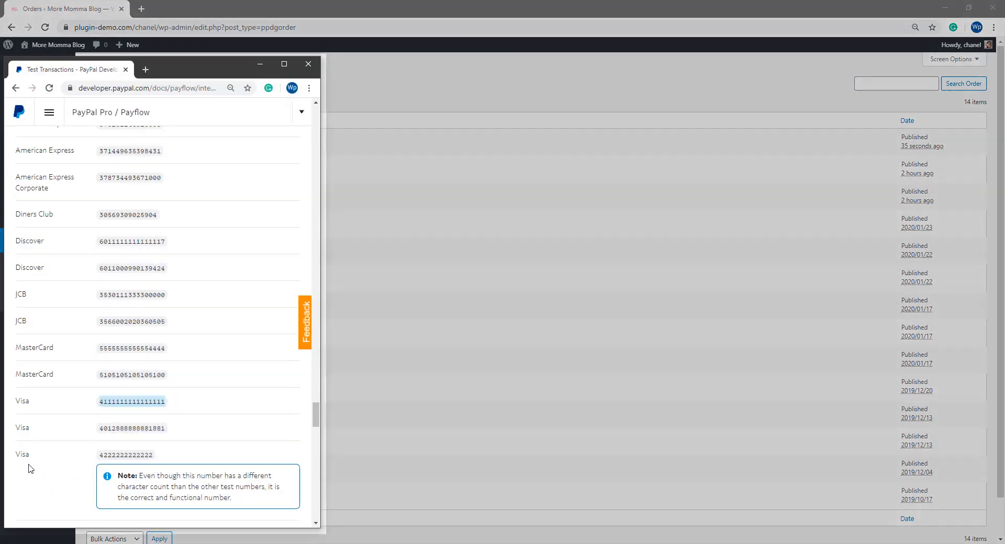
mouse_move(197, 452)
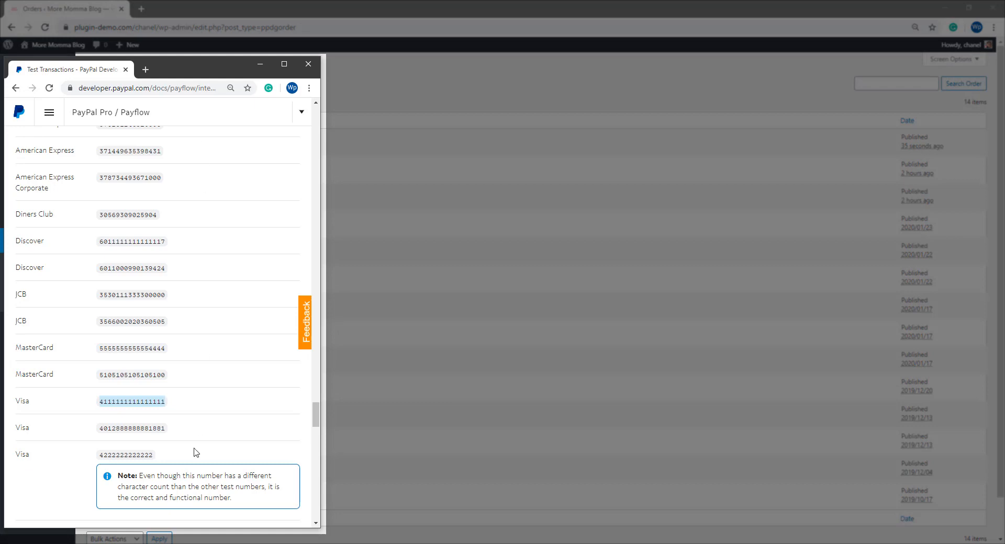